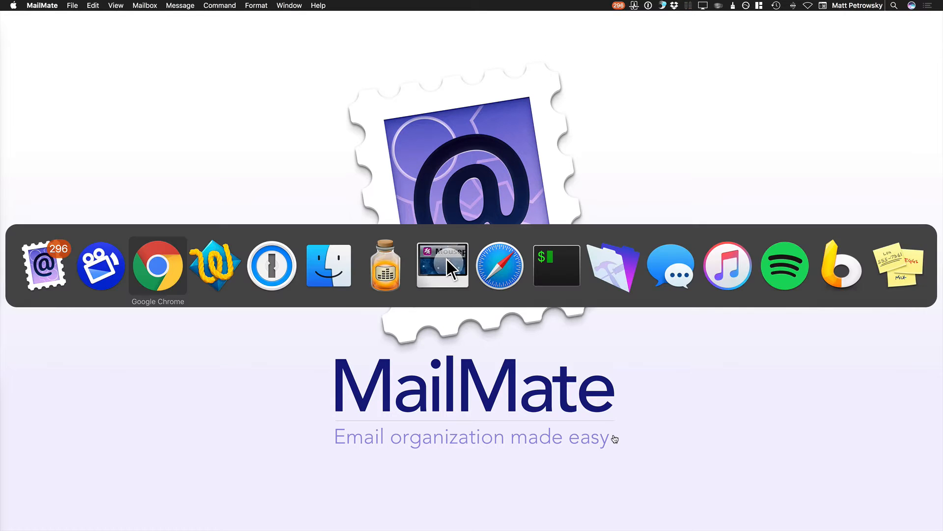
Turn on keyboard shortcuts in Gmail's General settings page.
click(157, 264)
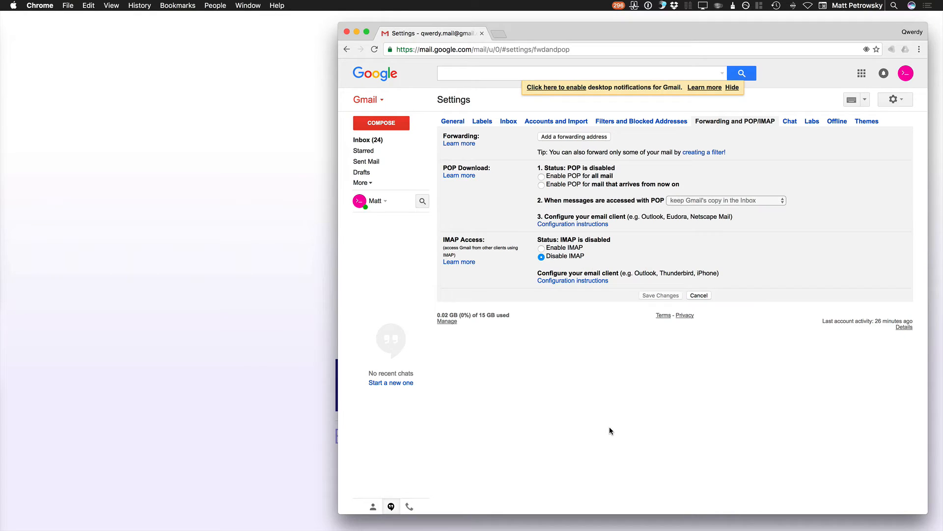
mouse_move(895, 109)
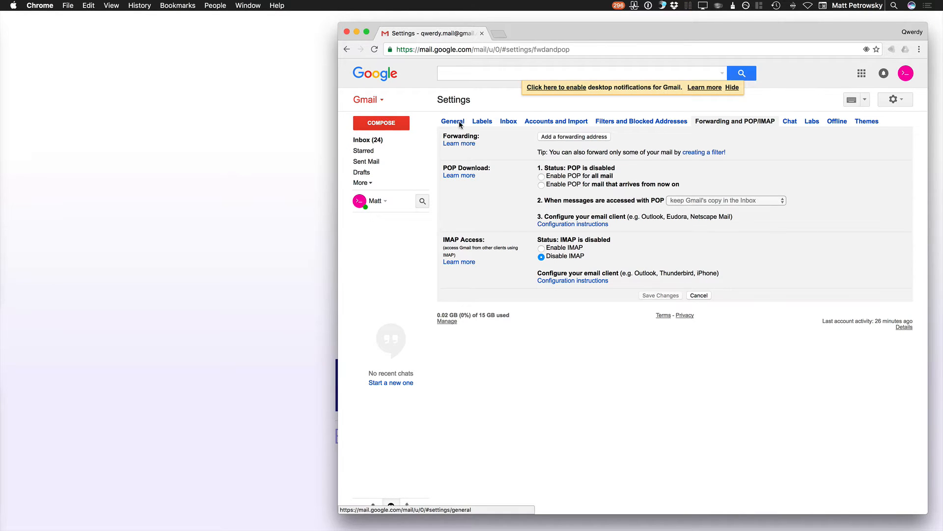
click(452, 120)
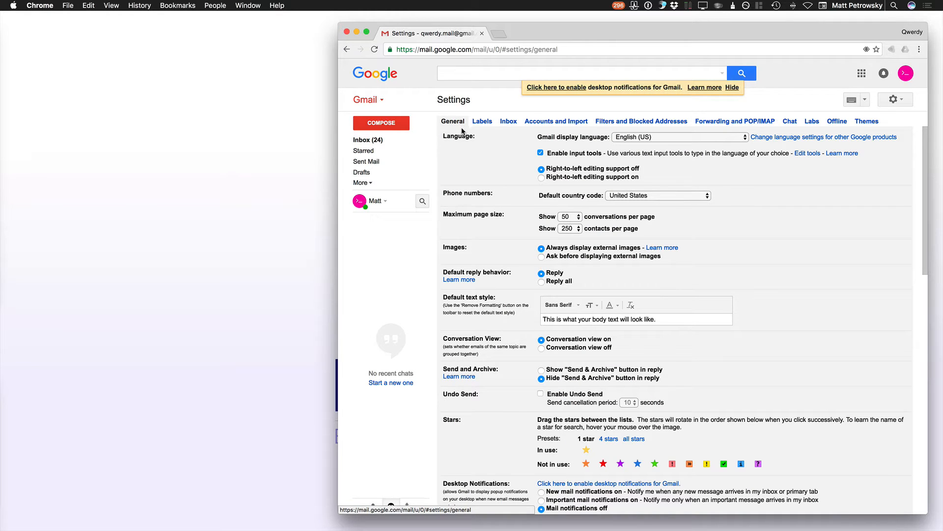
scroll(down, 3)
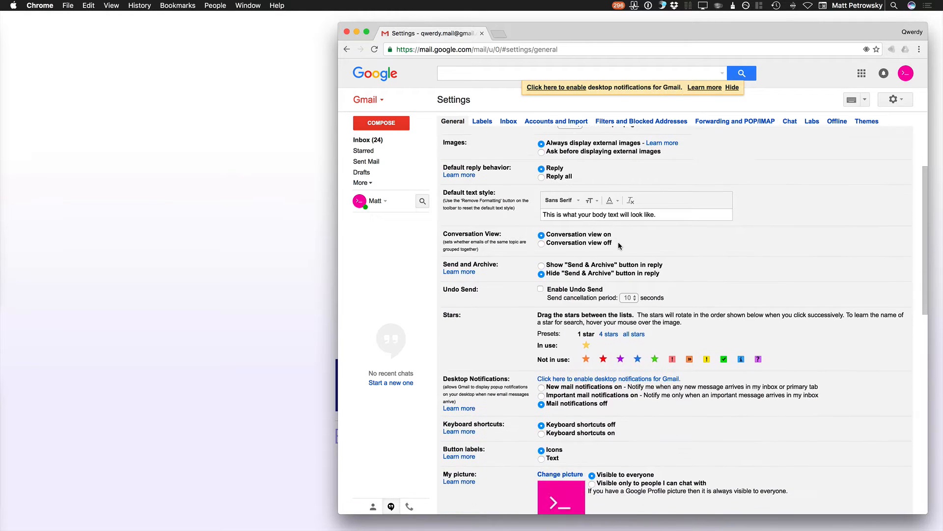
scroll(down, 3)
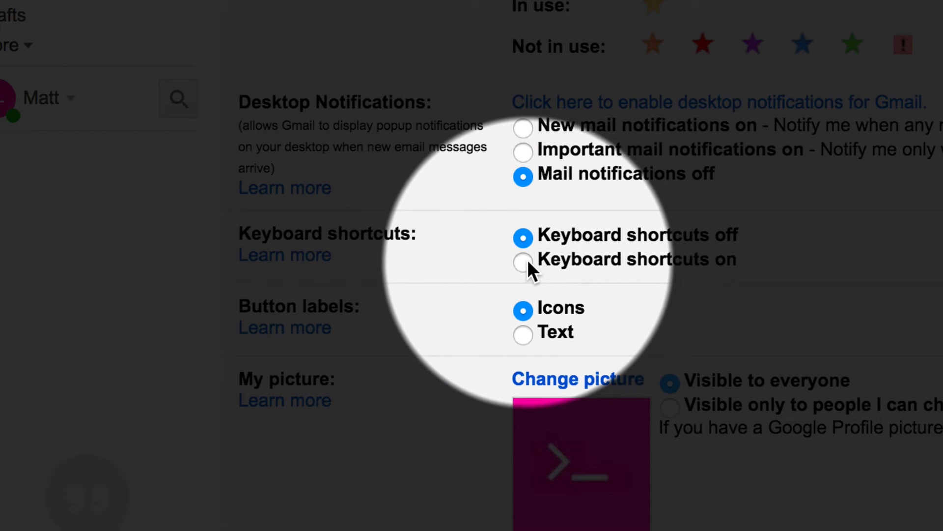
click(523, 263)
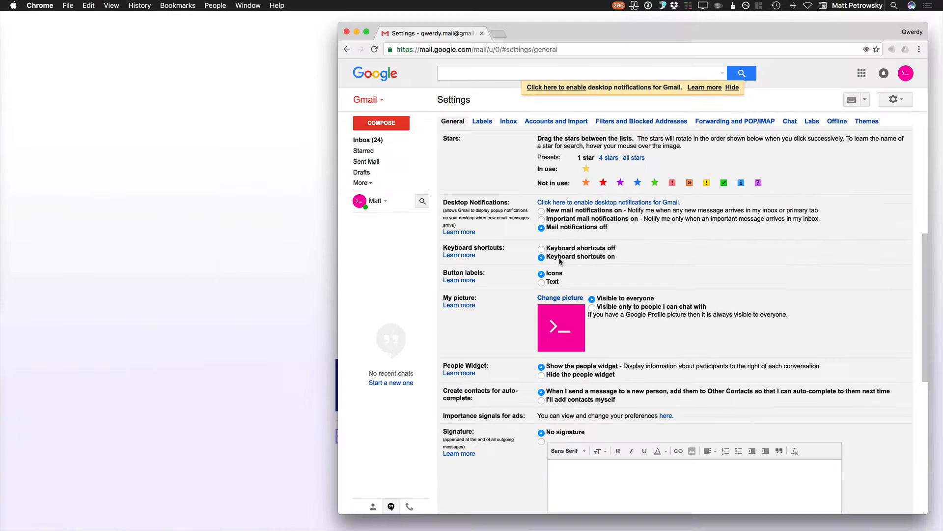
scroll(down, 3)
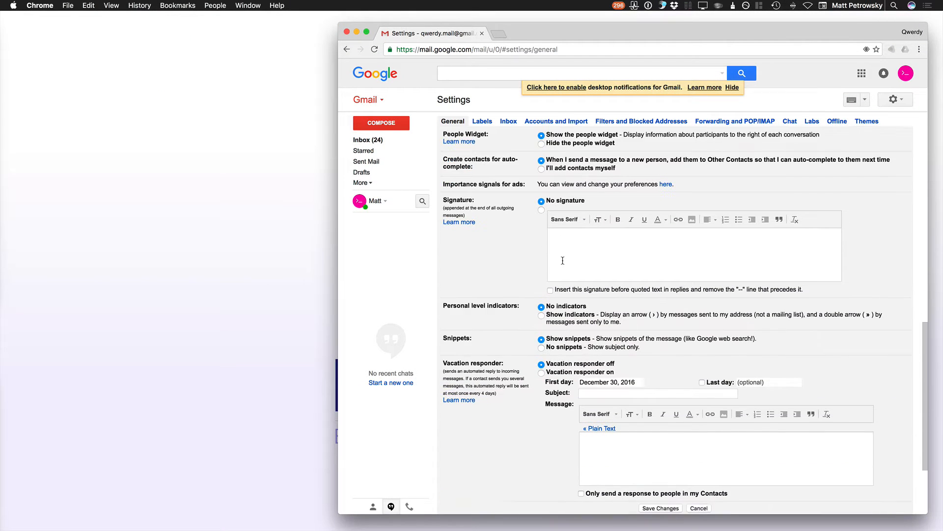
Save the changed Gmail settings.
click(661, 508)
text(from:ifttt)
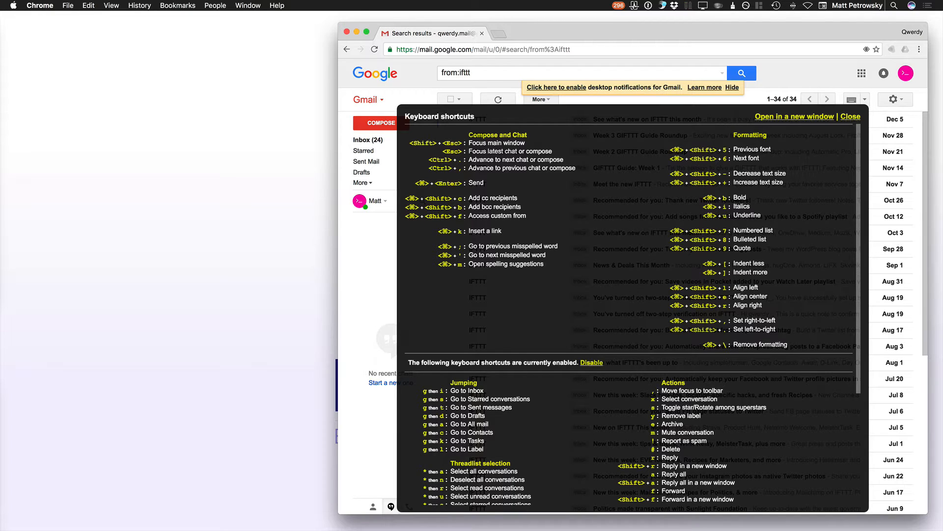
Close the shortcuts reference and select the Week 2 GIFTTT Guide Roundup and a second IFTTT conversation.
click(851, 116)
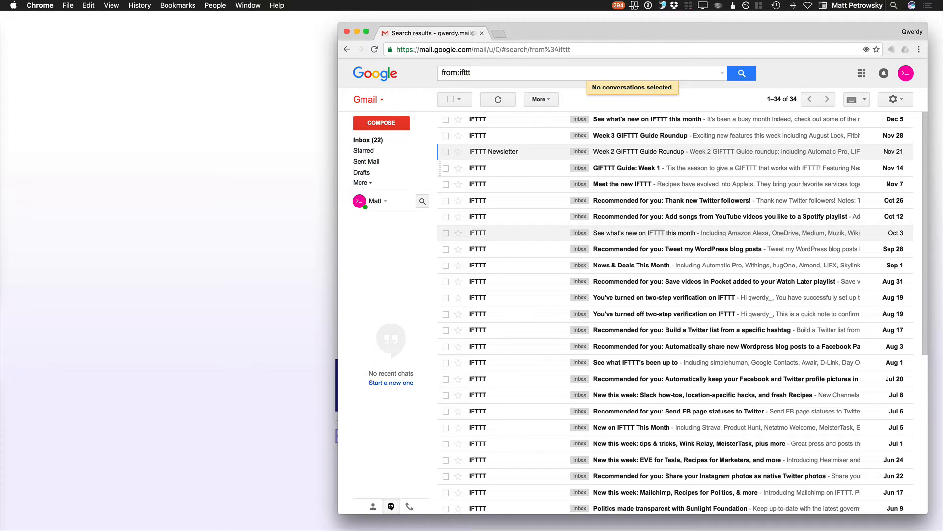
click(446, 151)
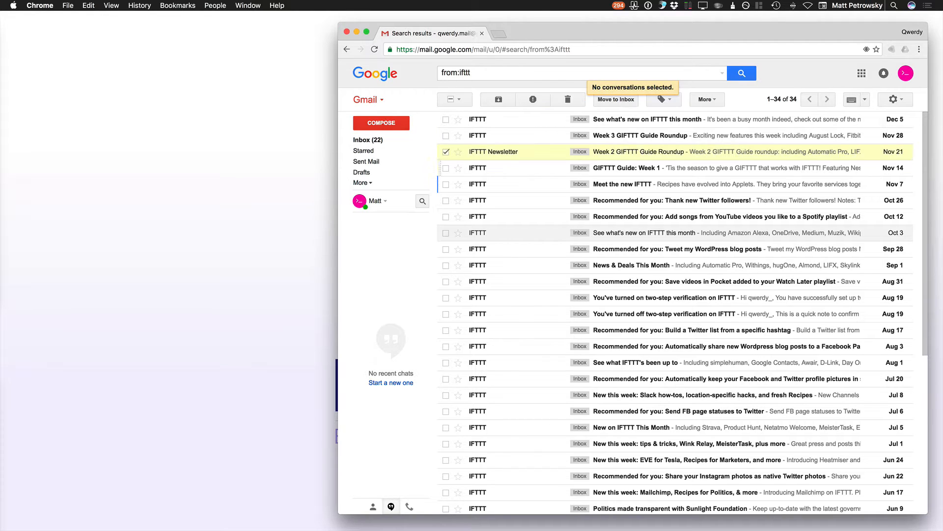
click(447, 233)
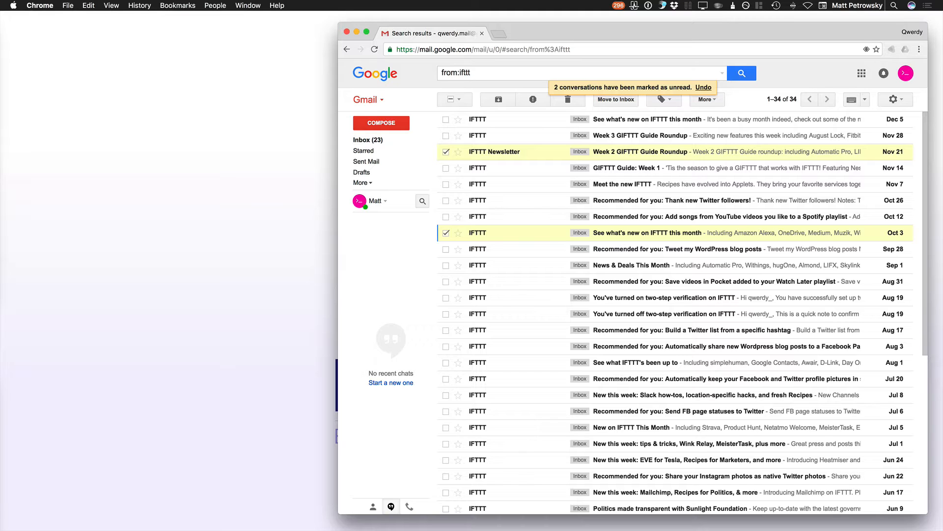
mouse_move(879, 410)
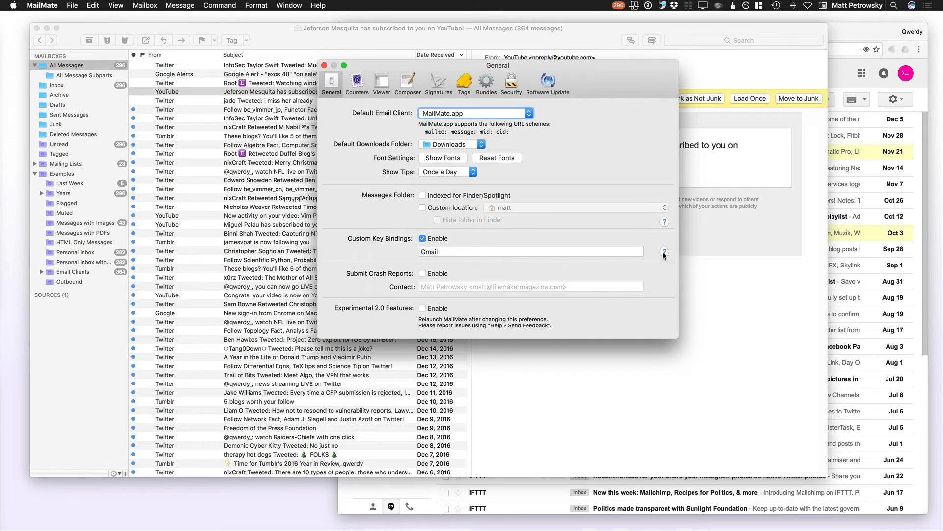
click(664, 251)
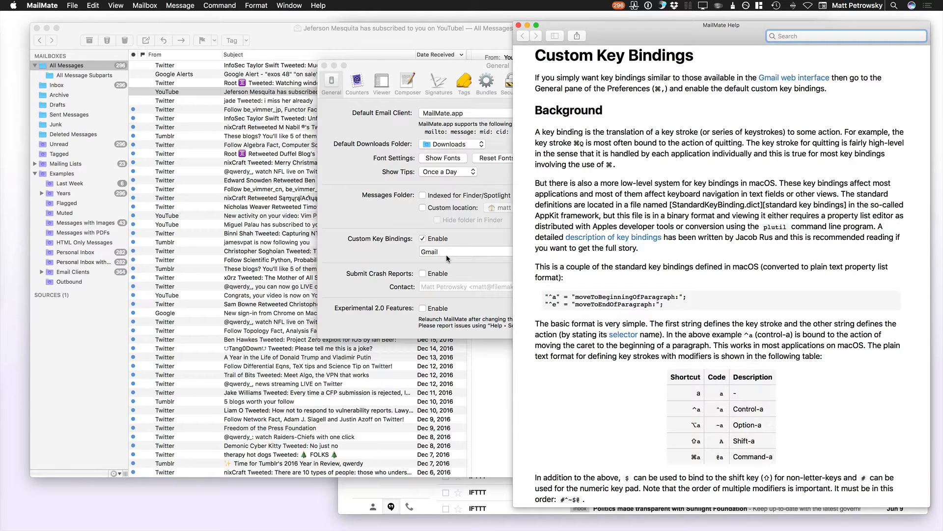
Scroll the help window to the Key Bindings in MailMate section.
scroll(down, 3)
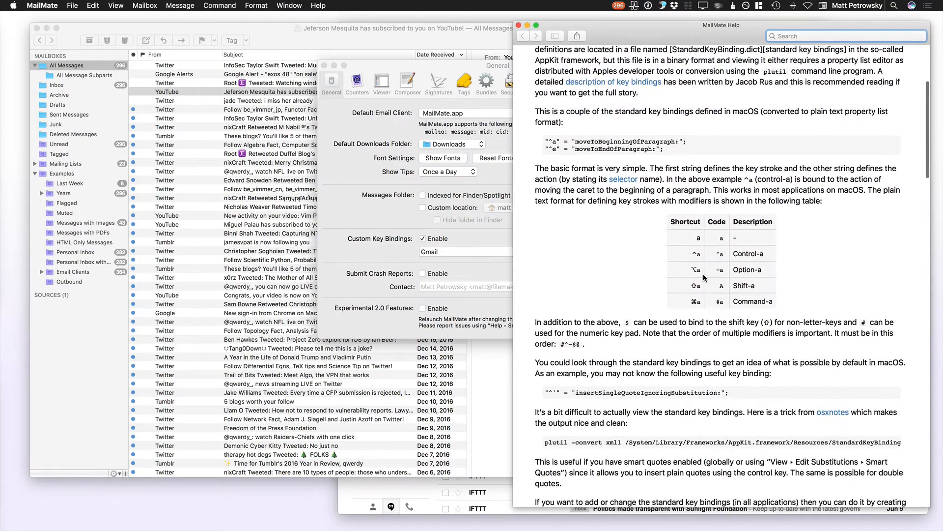
scroll(down, 3)
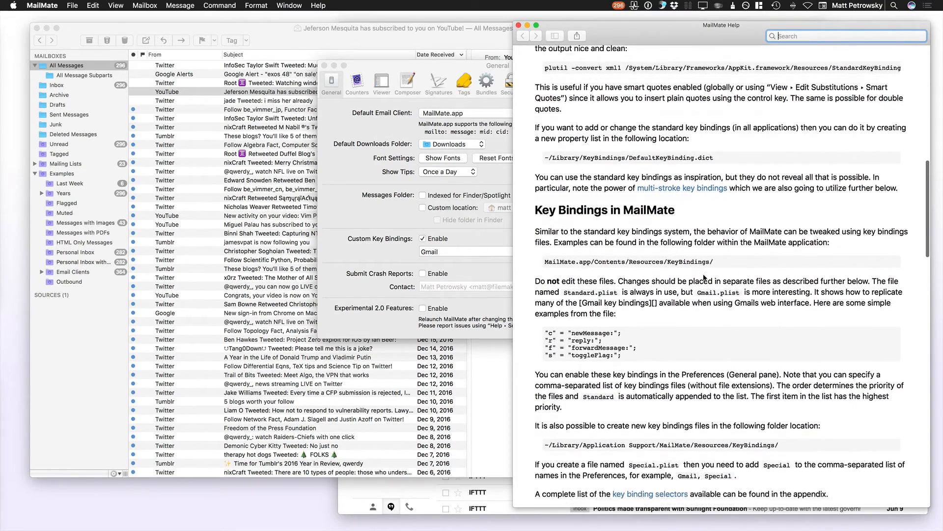
scroll(down, 3)
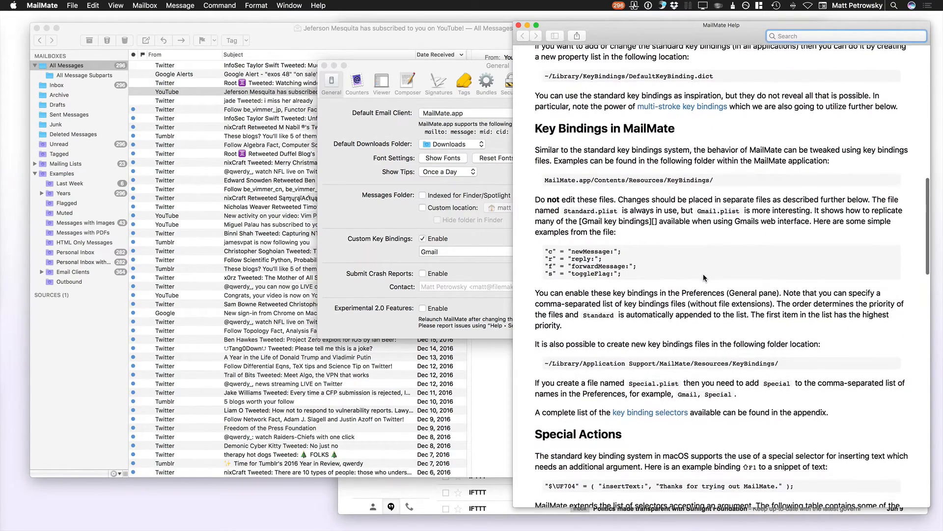
scroll(down, 3)
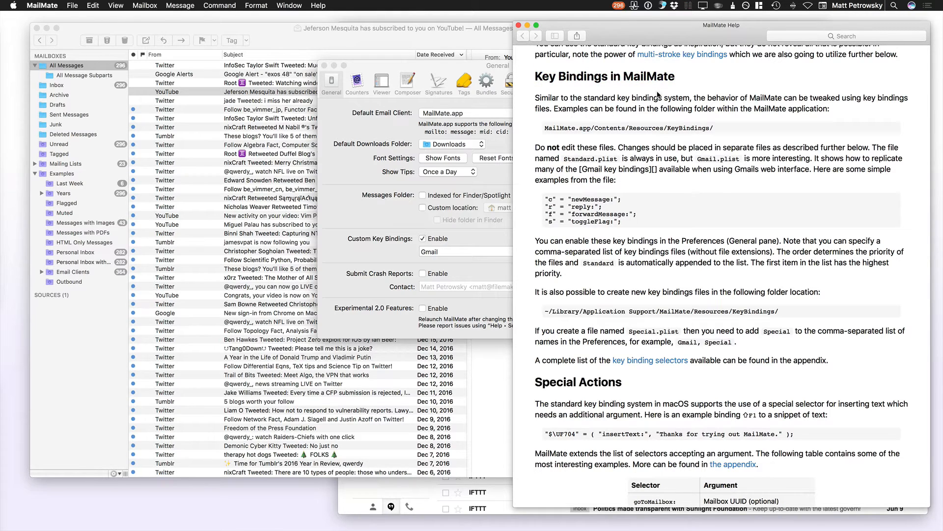
mouse_move(679, 173)
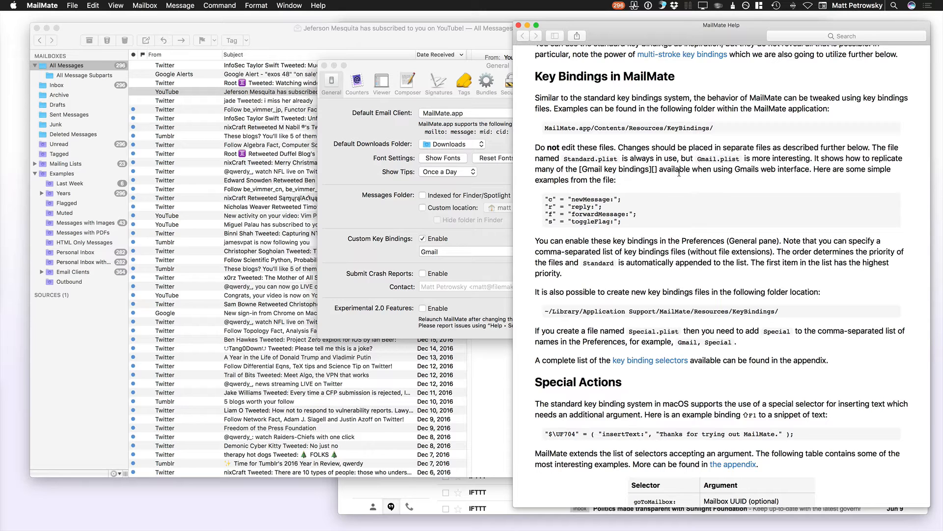
Scroll through the Special Actions and Special Keys help sections, then return to the general preferences.
scroll(down, 3)
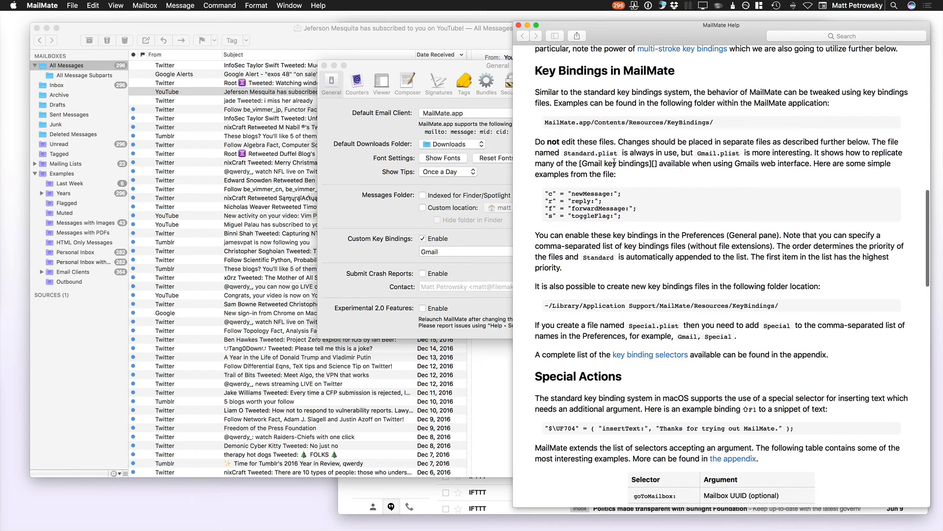
scroll(down, 3)
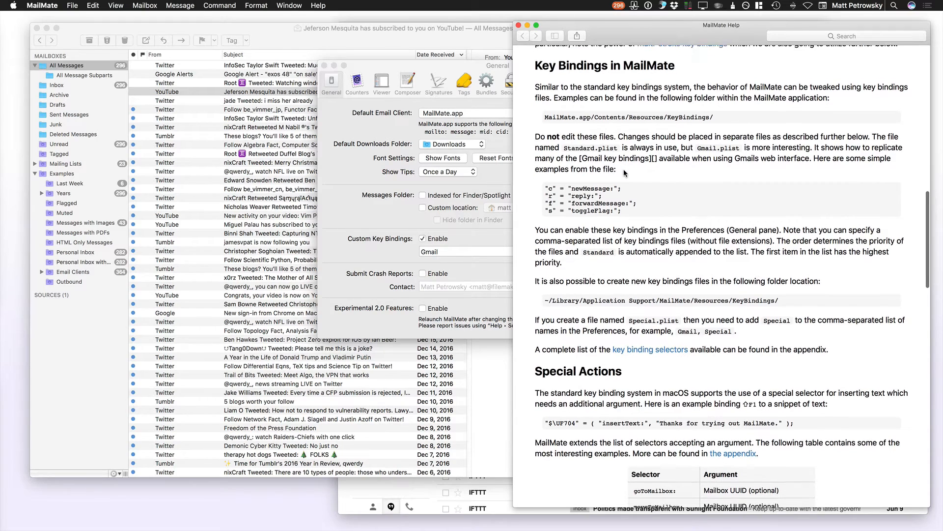
scroll(down, 3)
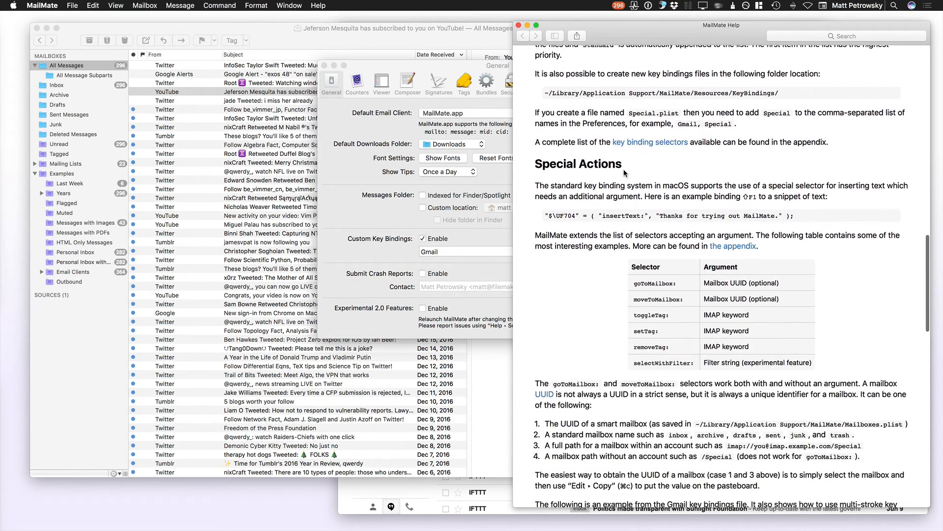
scroll(down, 3)
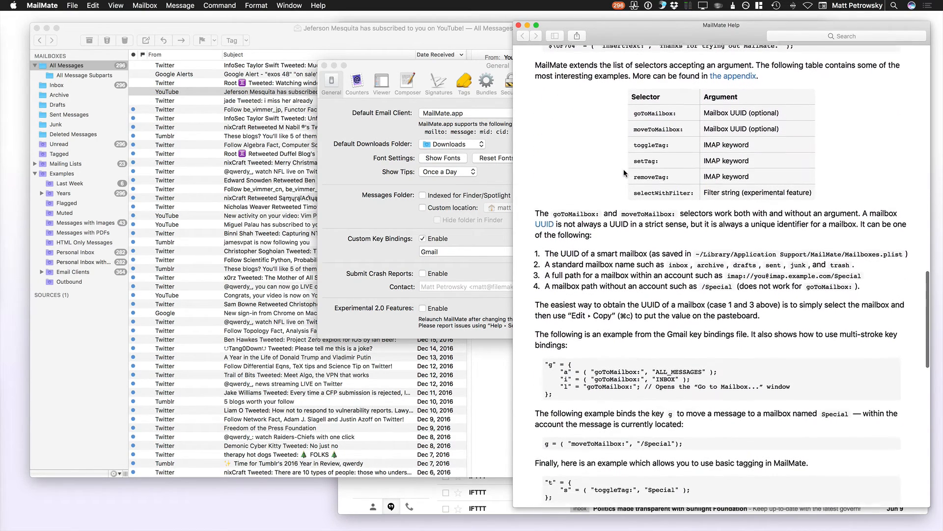
scroll(down, 3)
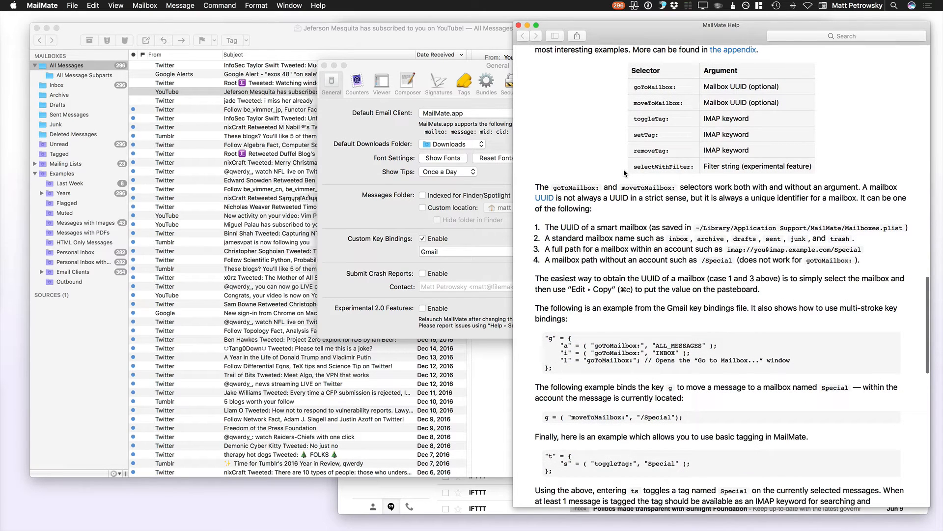
scroll(down, 3)
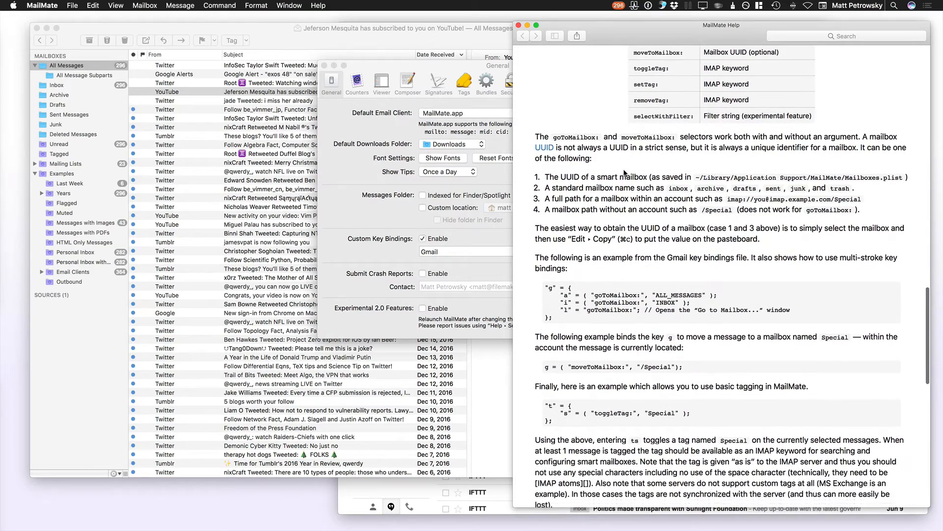
scroll(down, 3)
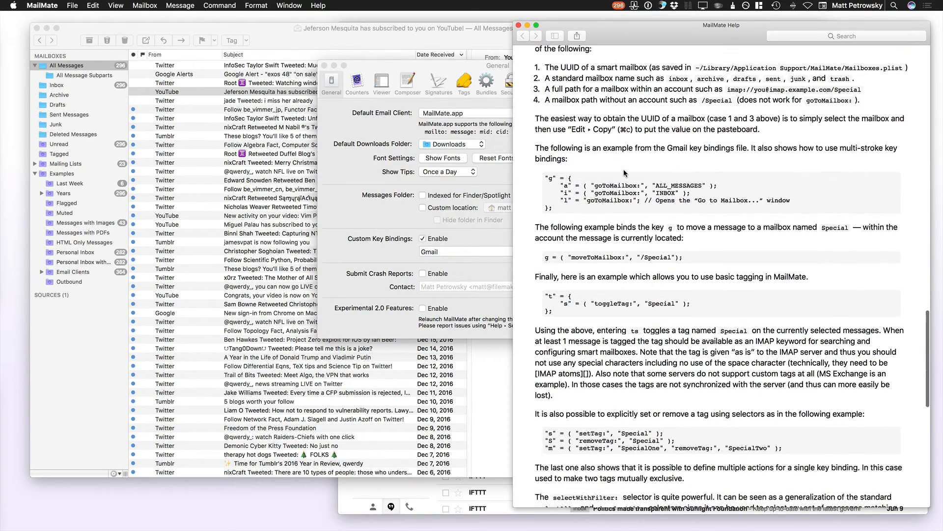
scroll(down, 3)
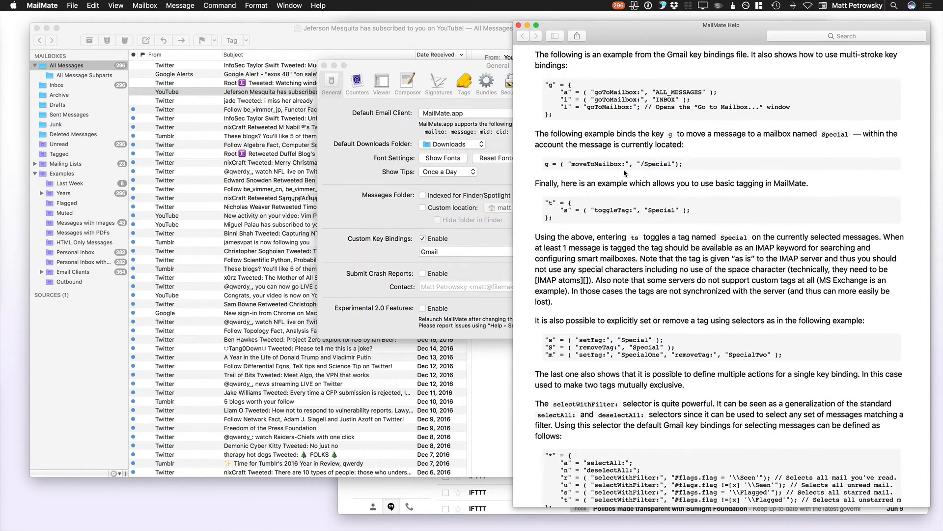
scroll(down, 3)
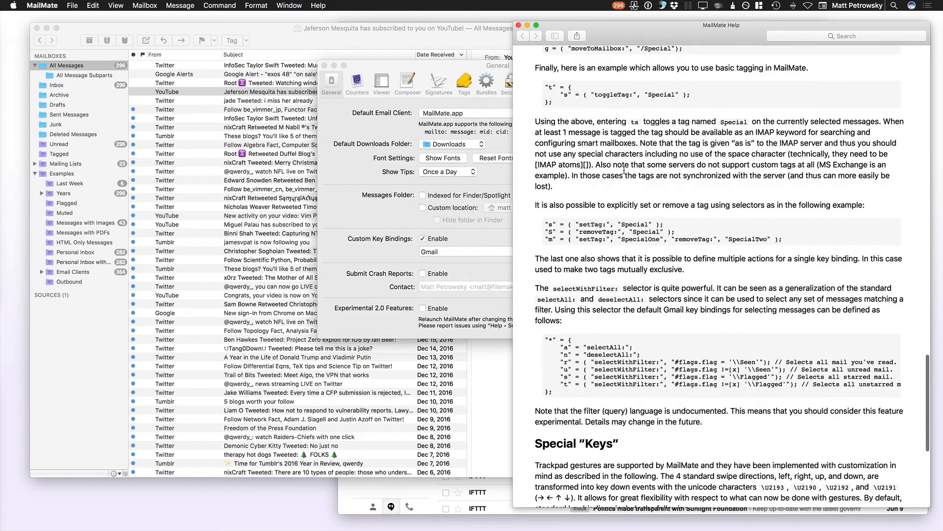
scroll(down, 3)
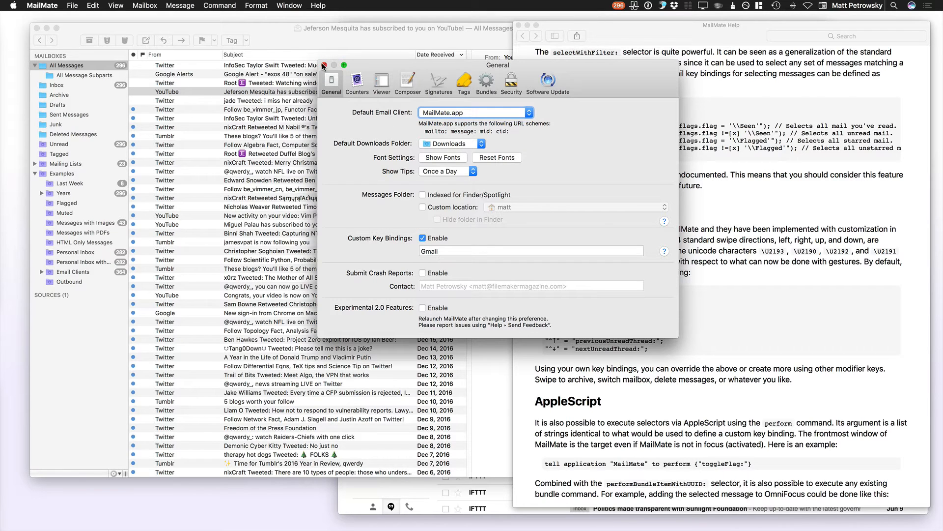
click(324, 65)
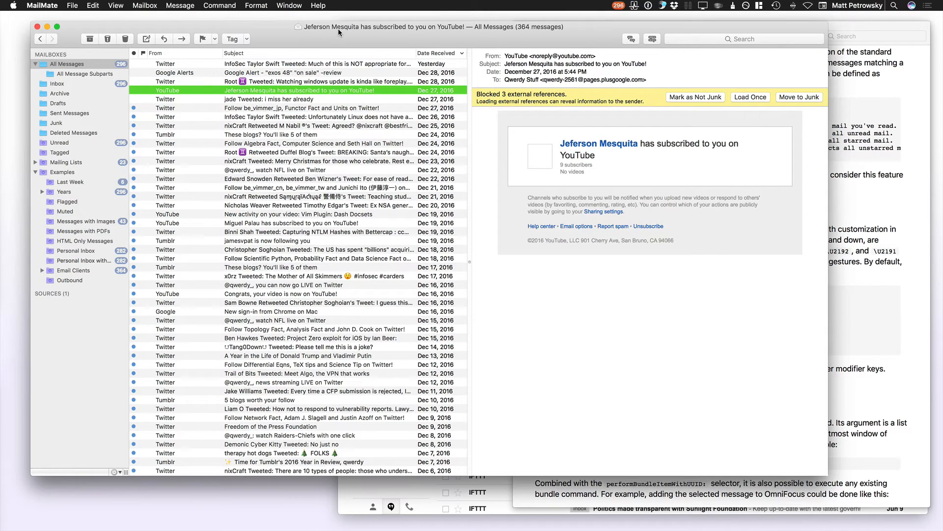
Preview a message, then select the Twitter follow-suggestion message to reply to.
click(318, 125)
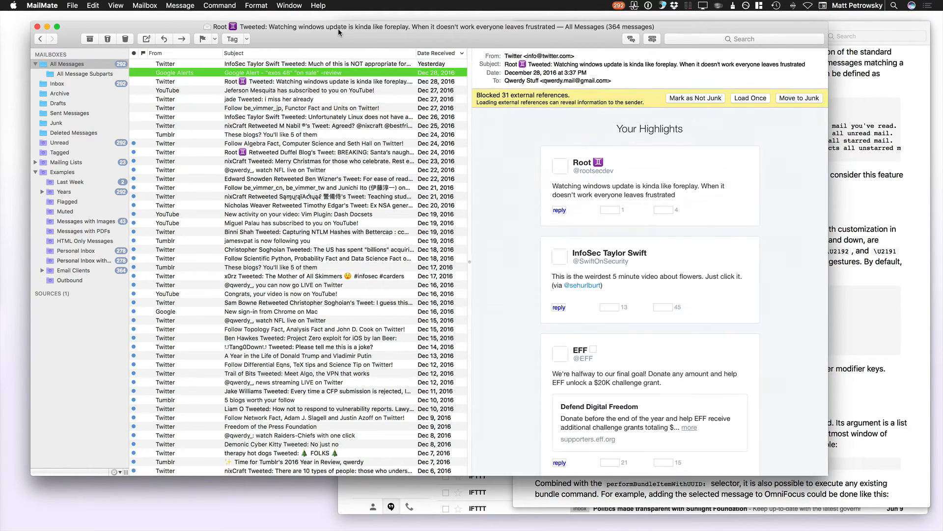
click(272, 98)
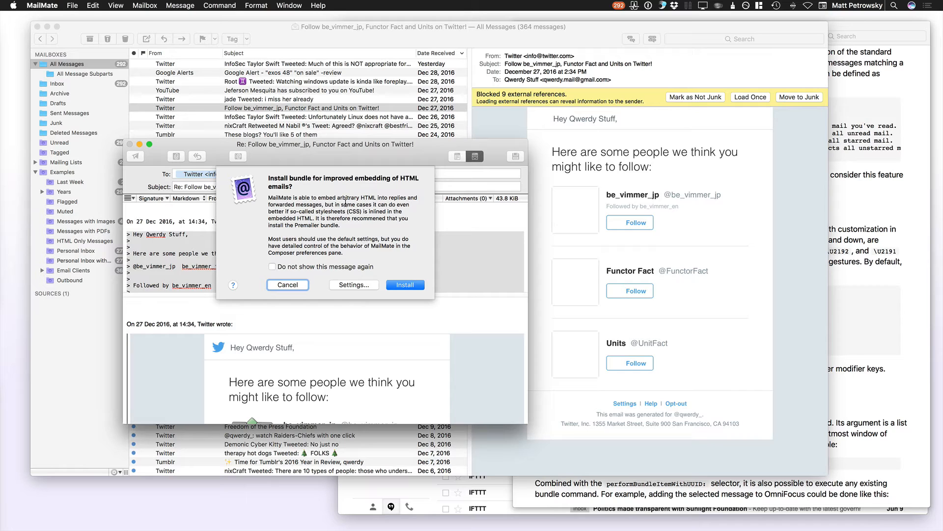
Dismiss the bundle prompt, close the reply draft unsent and reopen MailMate's preferences.
click(287, 284)
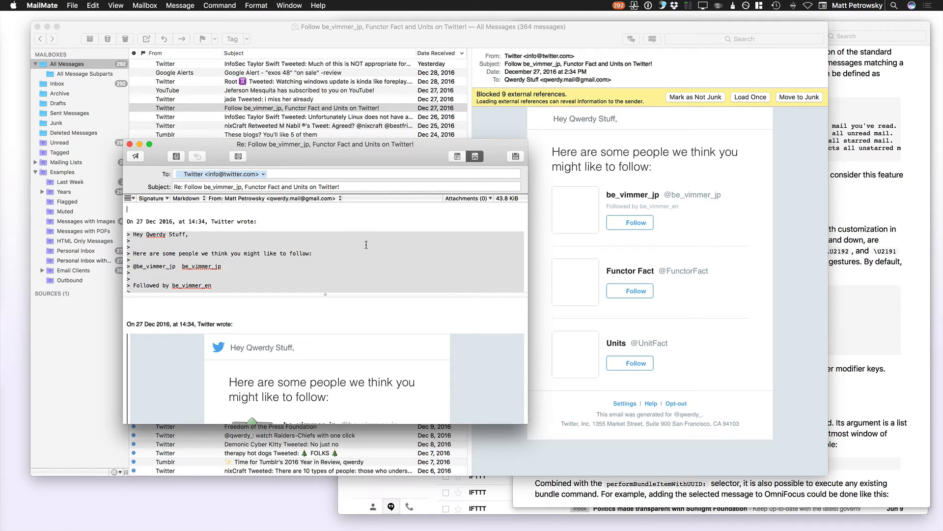
click(129, 144)
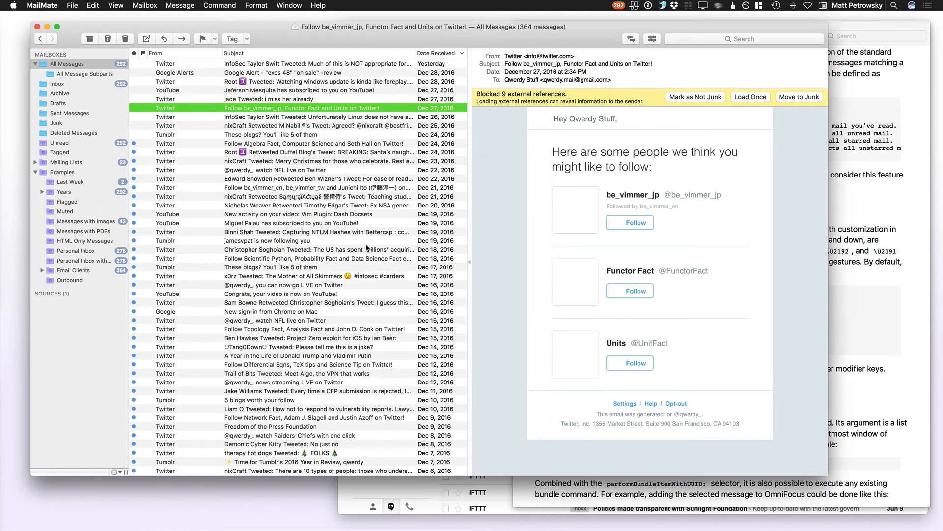
click(295, 135)
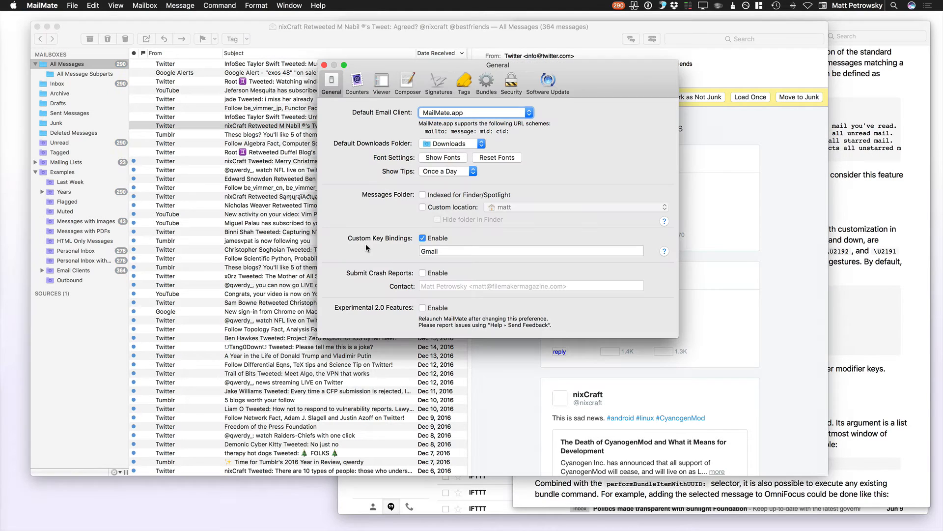
Show the help for the Custom Key Bindings setting.
click(529, 251)
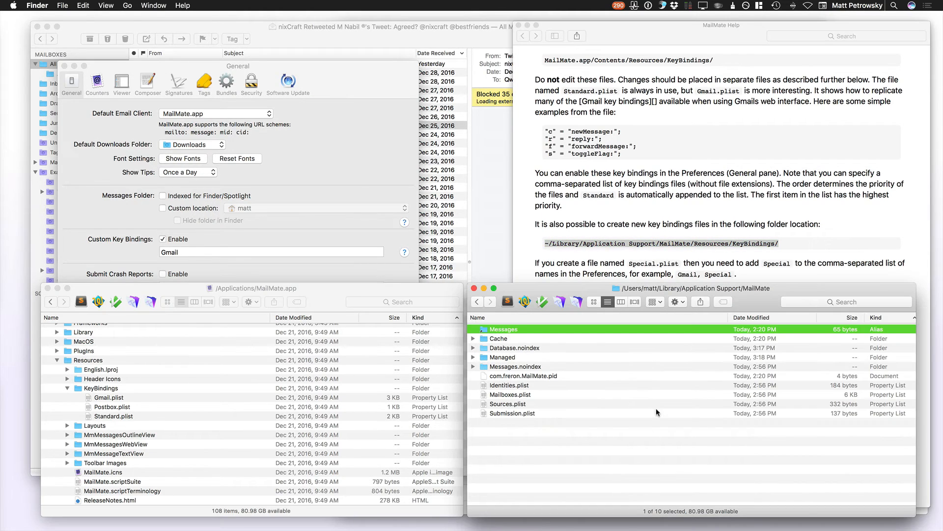
mouse_move(628, 435)
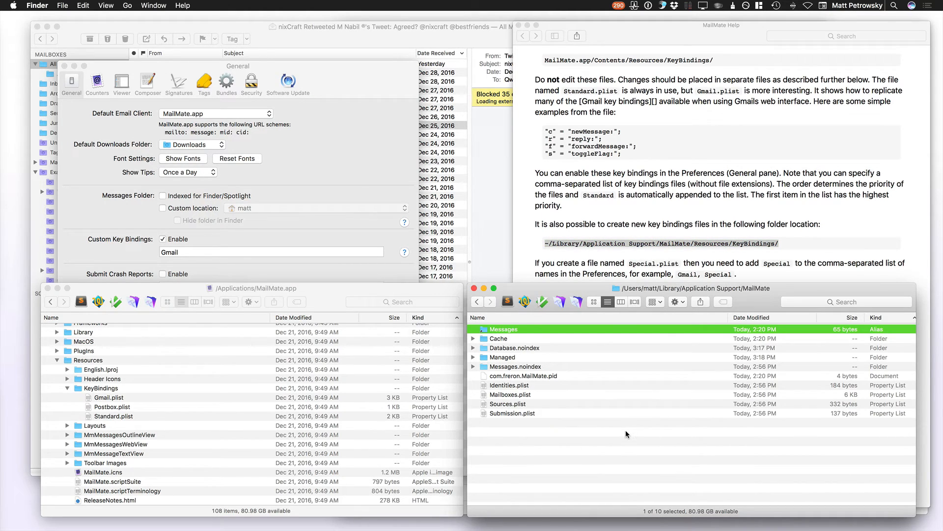
Navigate the left Finder window back to the Applications folder listing MailMate.app.
key(cmd+shift+g)
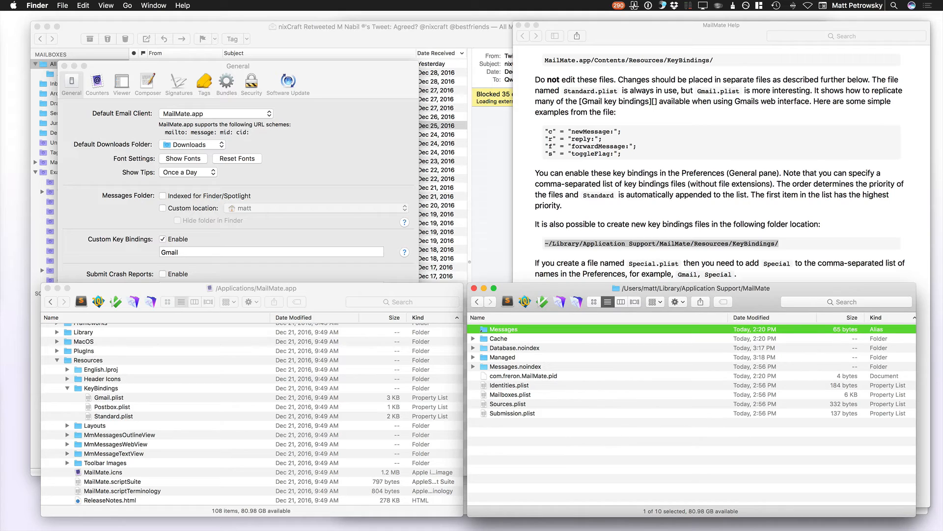
mouse_move(702, 360)
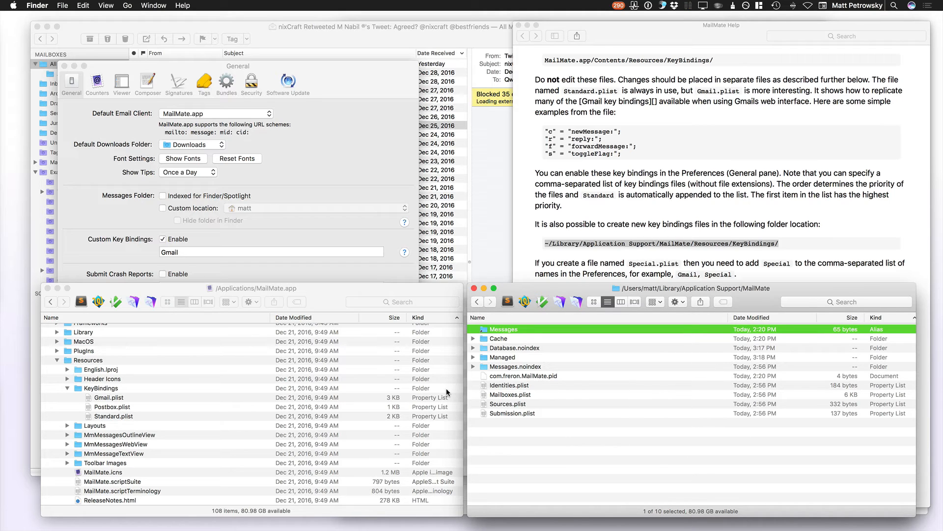
mouse_move(241, 389)
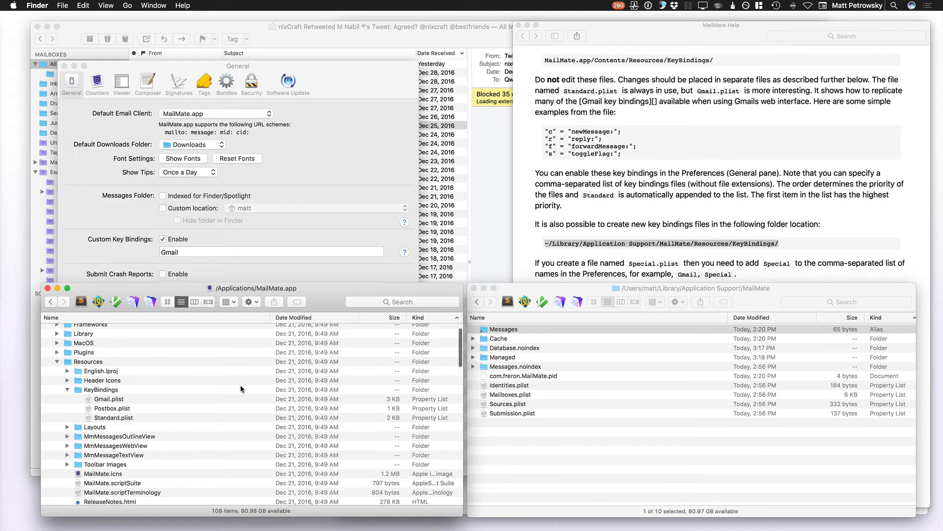
click(50, 302)
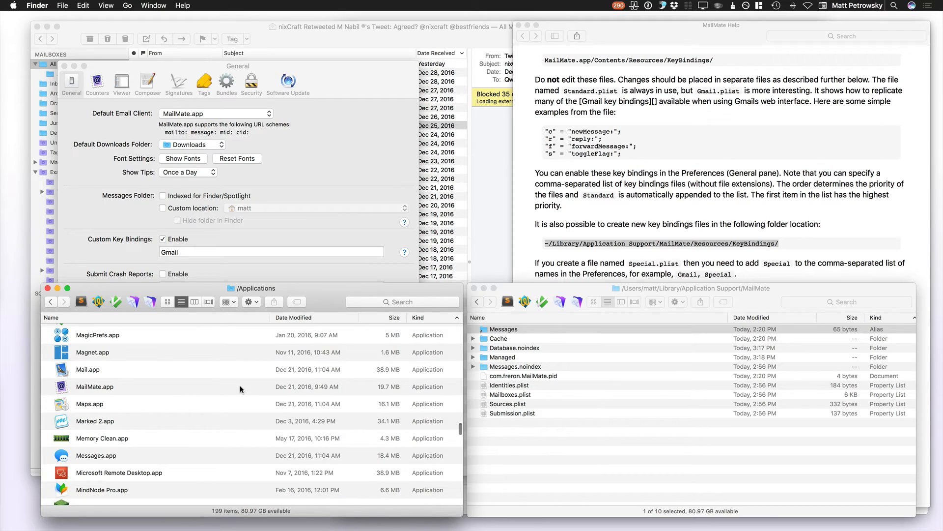
Show MailMate.app's package contents and expand Contents/Resources to its KeyBindings files.
click(95, 387)
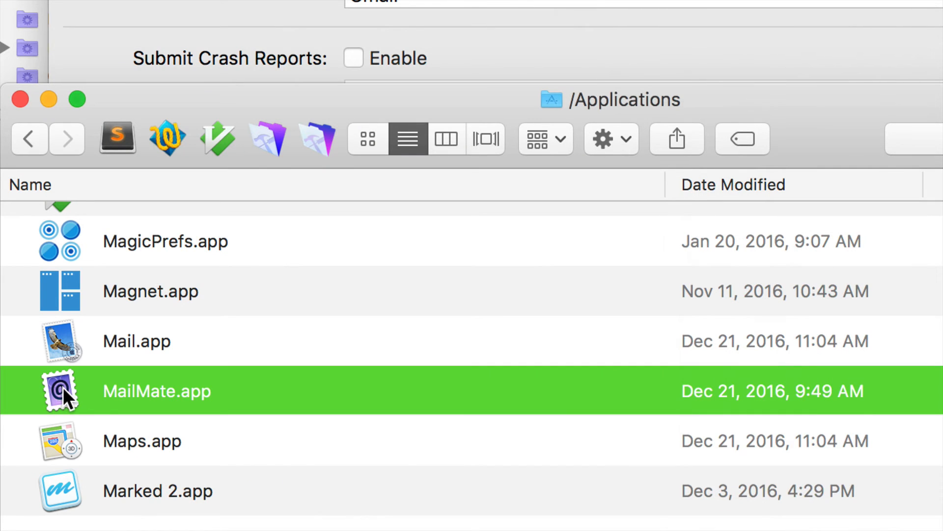
right_click(157, 391)
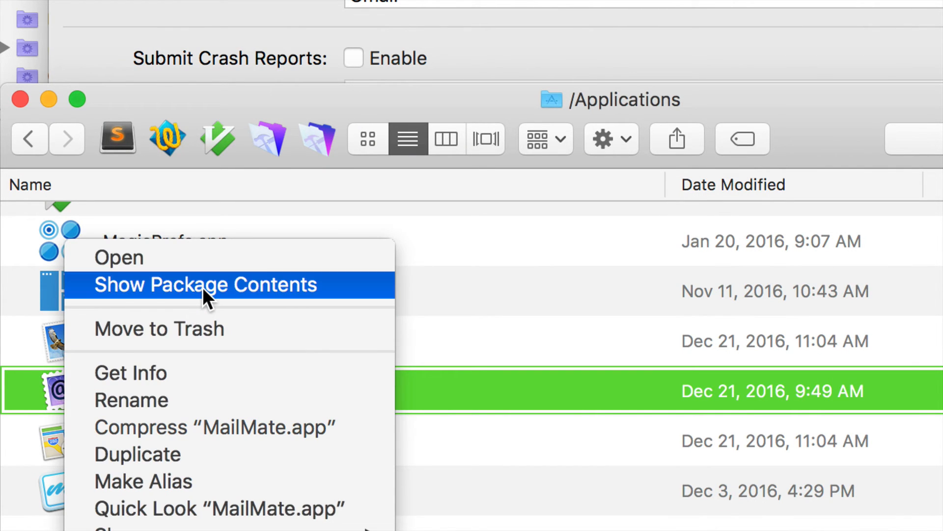
click(205, 285)
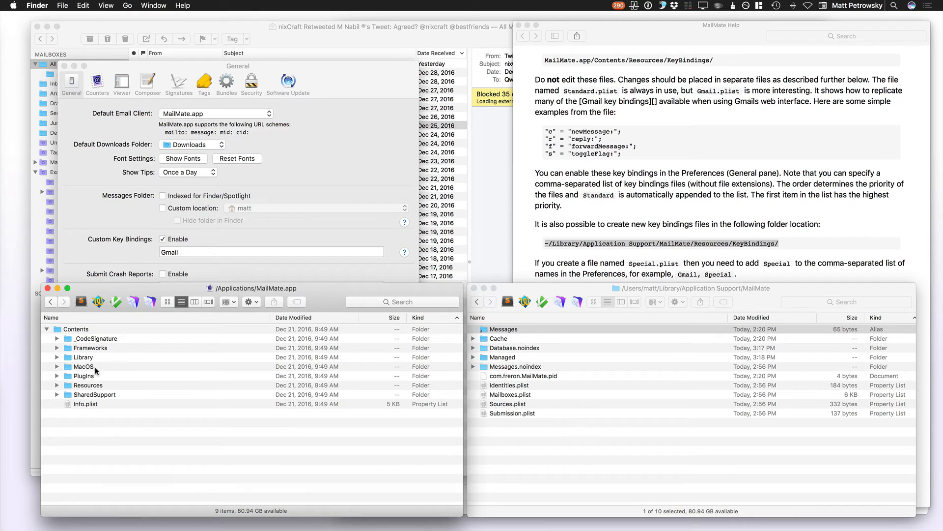
click(87, 384)
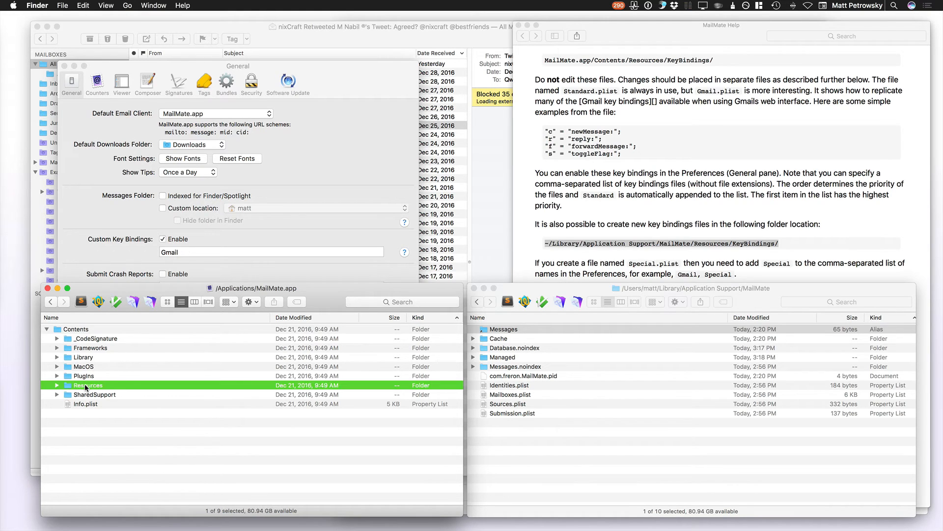
mouse_move(56, 388)
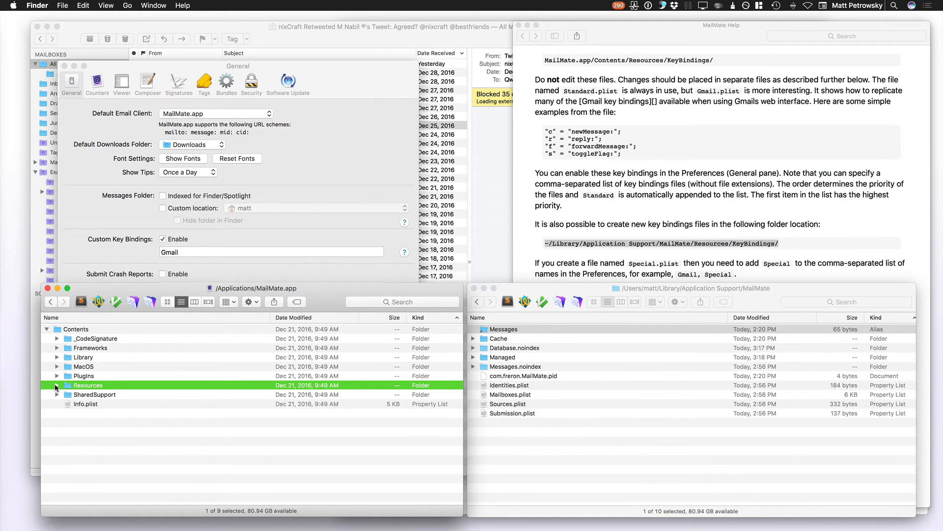
click(57, 388)
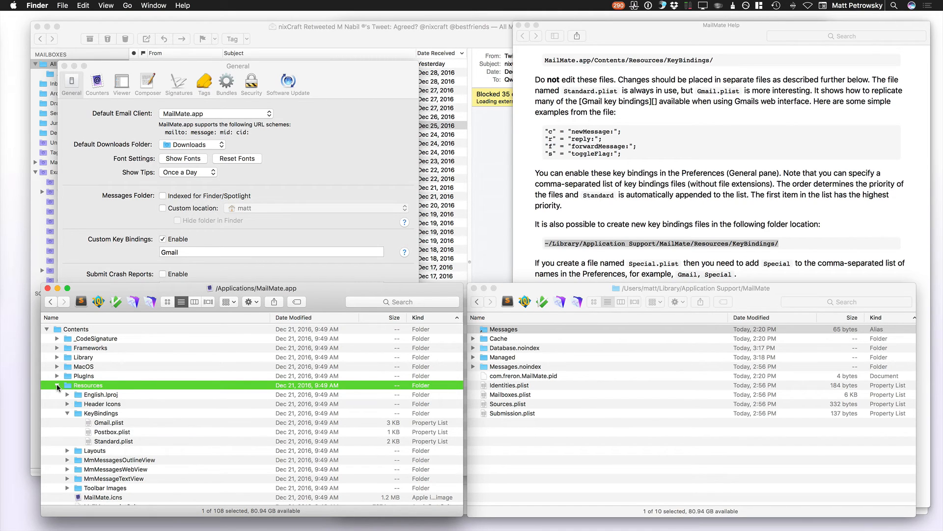
mouse_move(419, 414)
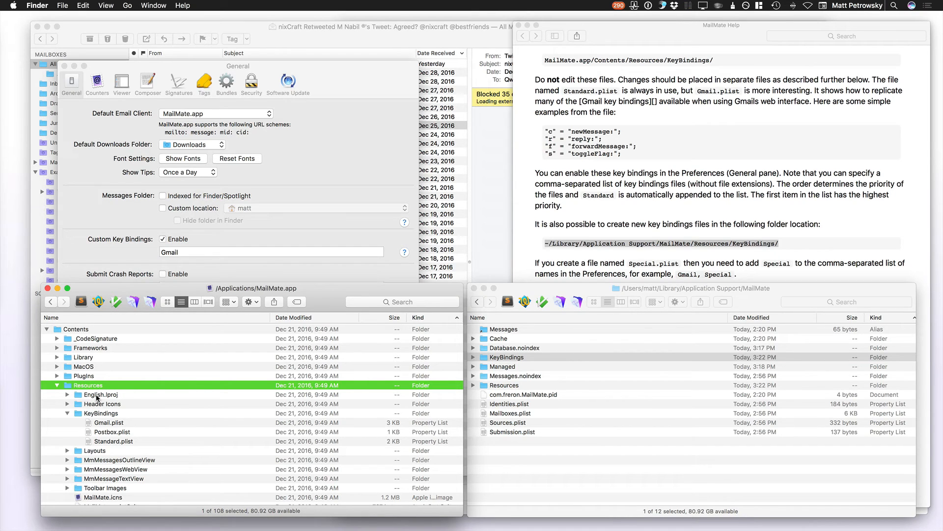
Place KeyBindings inside Resources and copy Gmail.plist there renamed GmailMatt.plist.
click(101, 413)
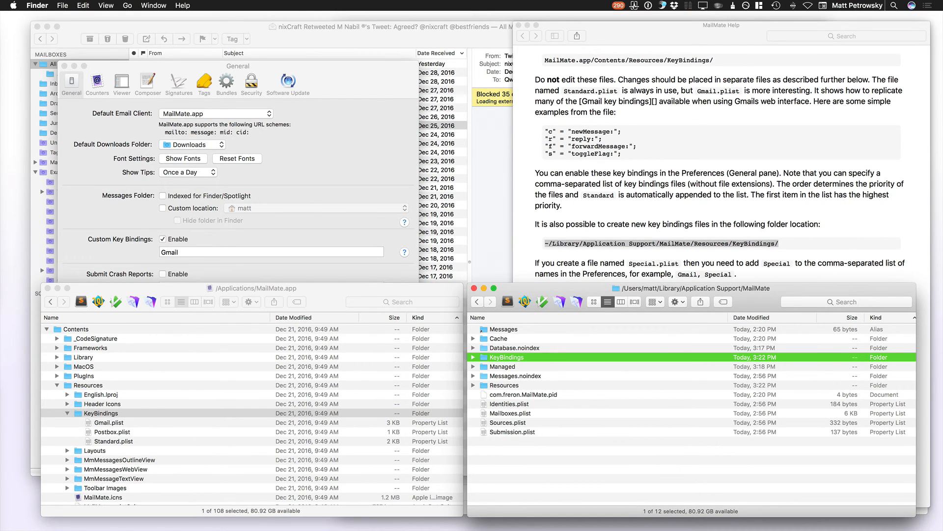
mouse_move(484, 360)
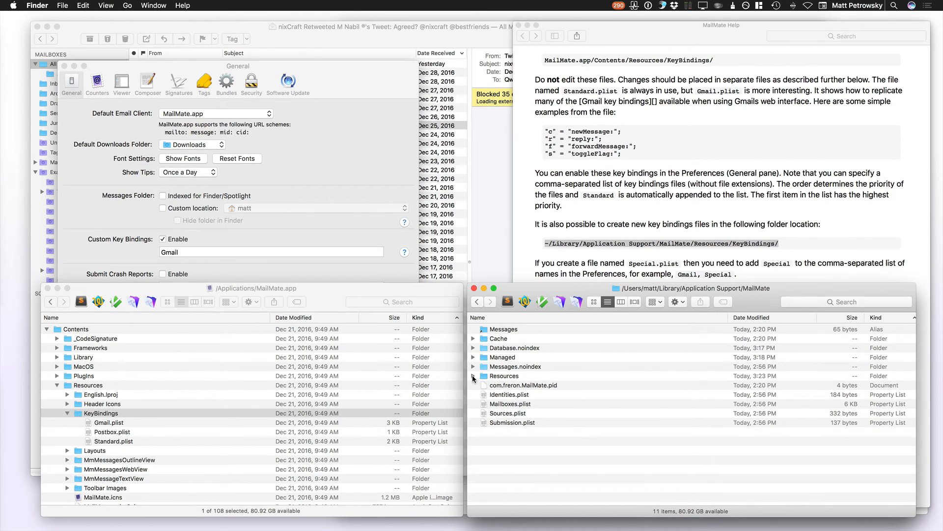
click(474, 375)
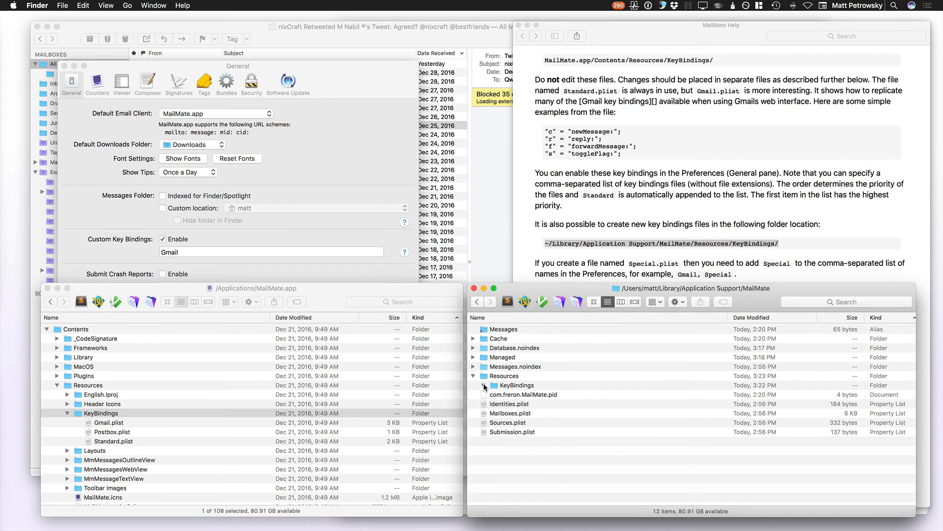
click(101, 414)
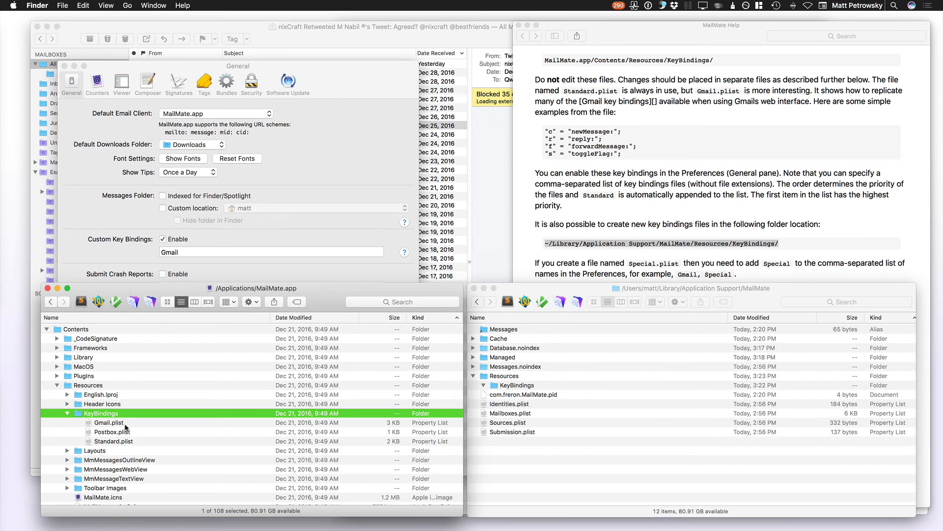
click(108, 422)
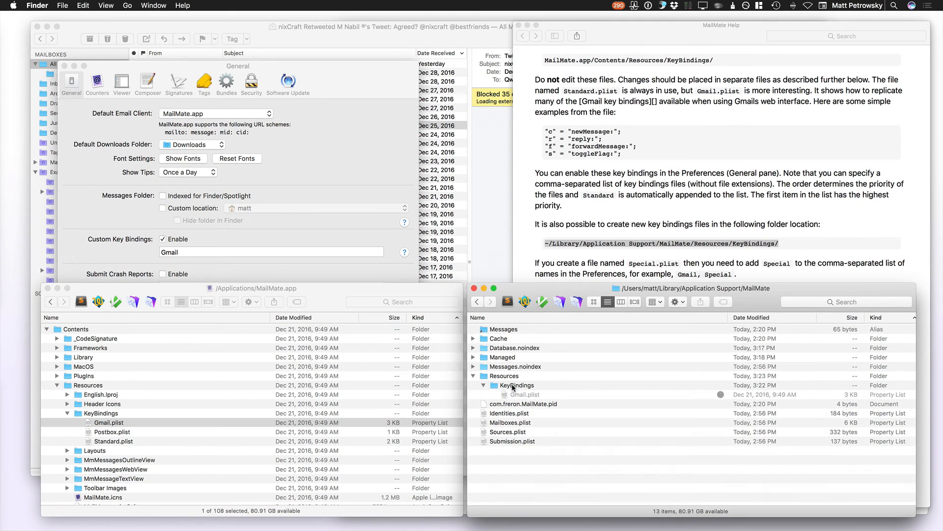
click(525, 394)
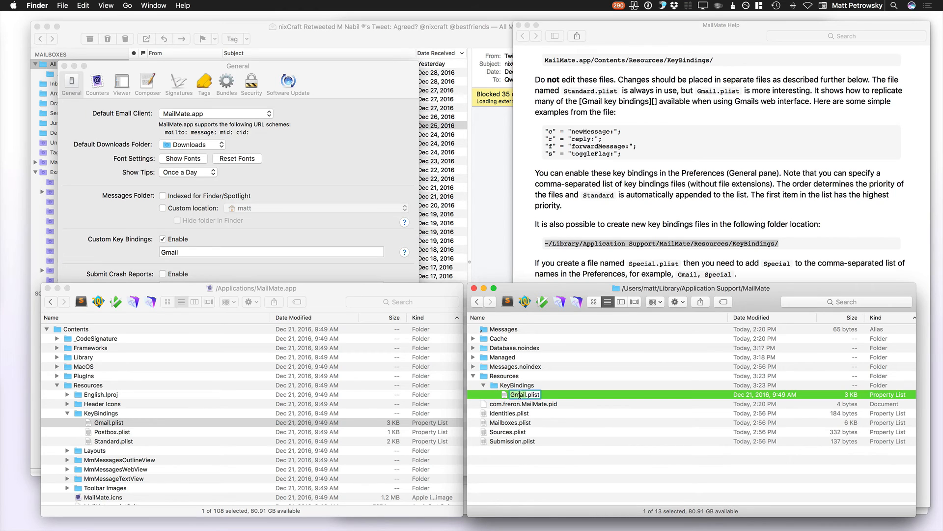
text(Matt)
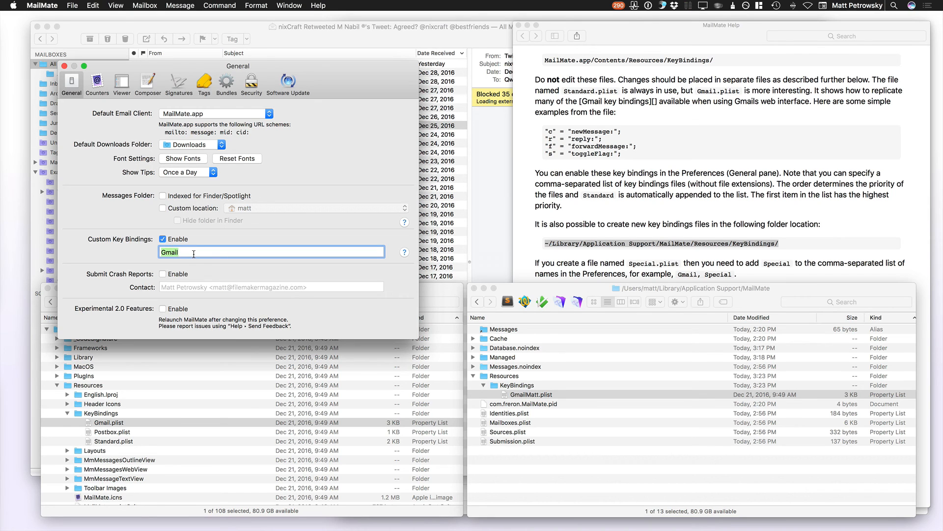
Enter GmailMatt as the custom key bindings name and return to the All Messages list.
text(Matt)
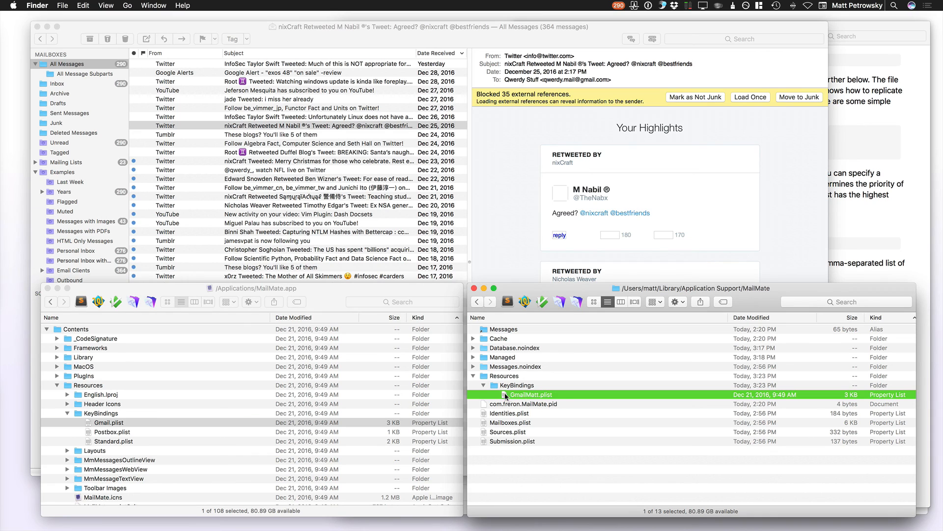
mouse_move(535, 398)
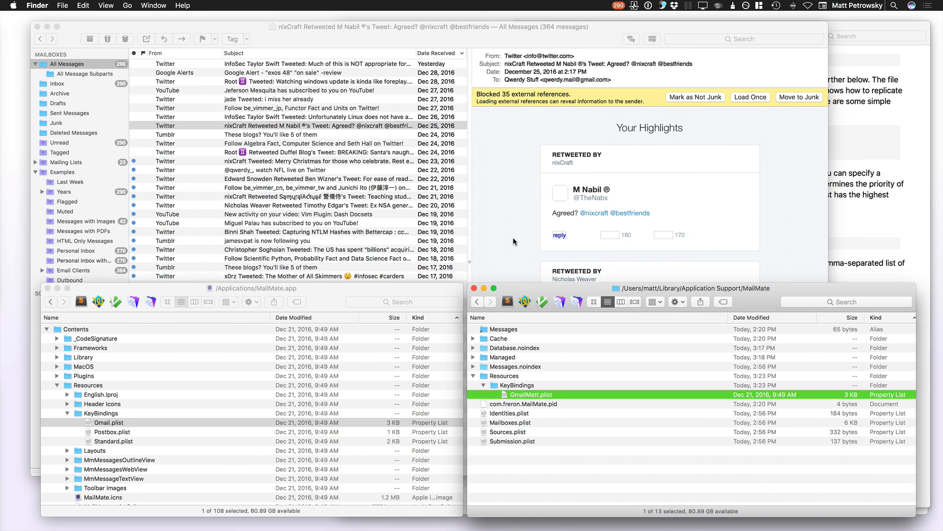
click(319, 125)
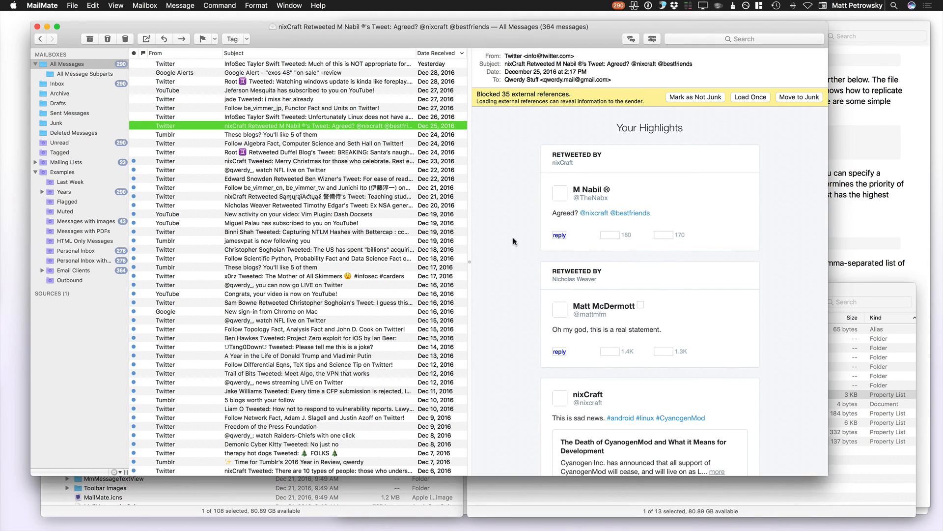